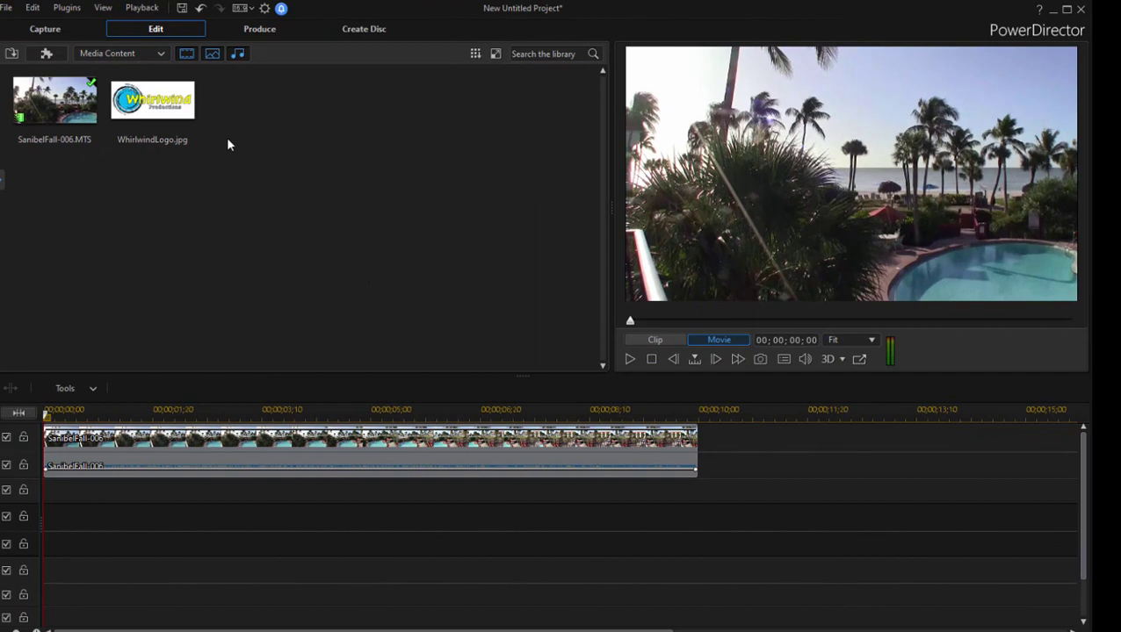
Step: Place the Whirlwind logo image on the track above the palm-tree pool video
{"action": "left_click", "coordinate": [152, 99]}
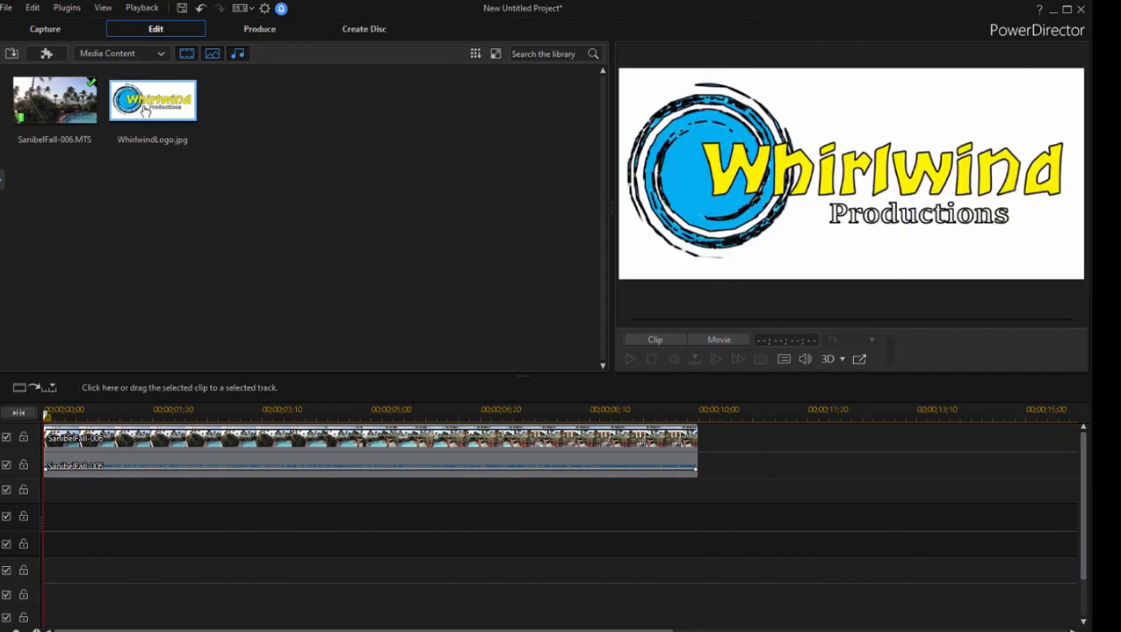
{"action": "left_click", "coordinate": [54, 98]}
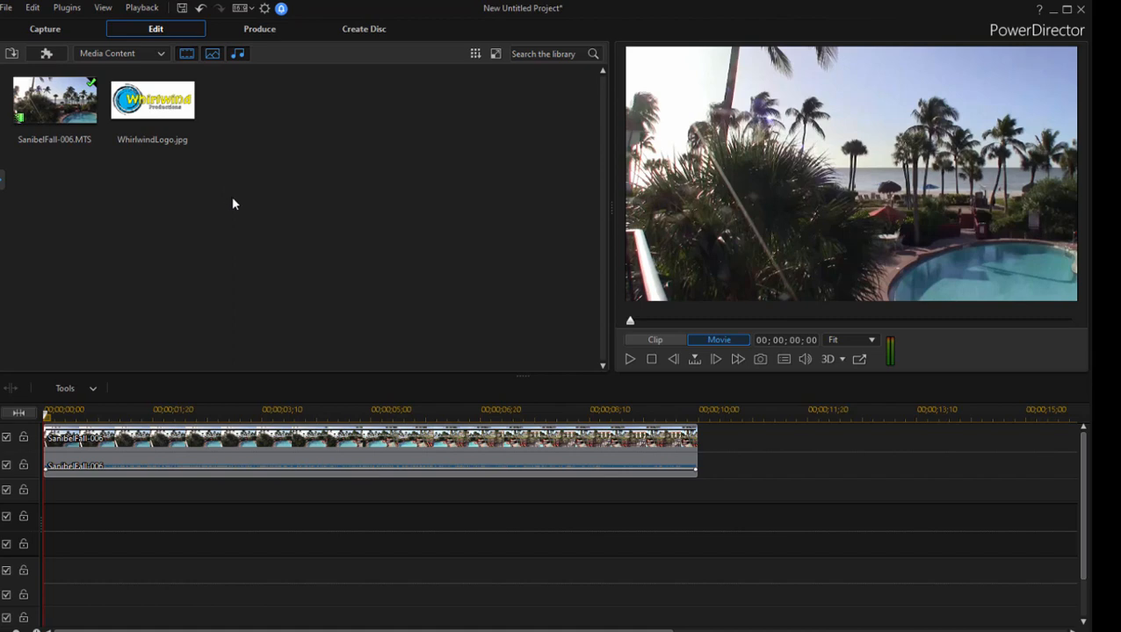
{"action": "left_click", "coordinate": [153, 98]}
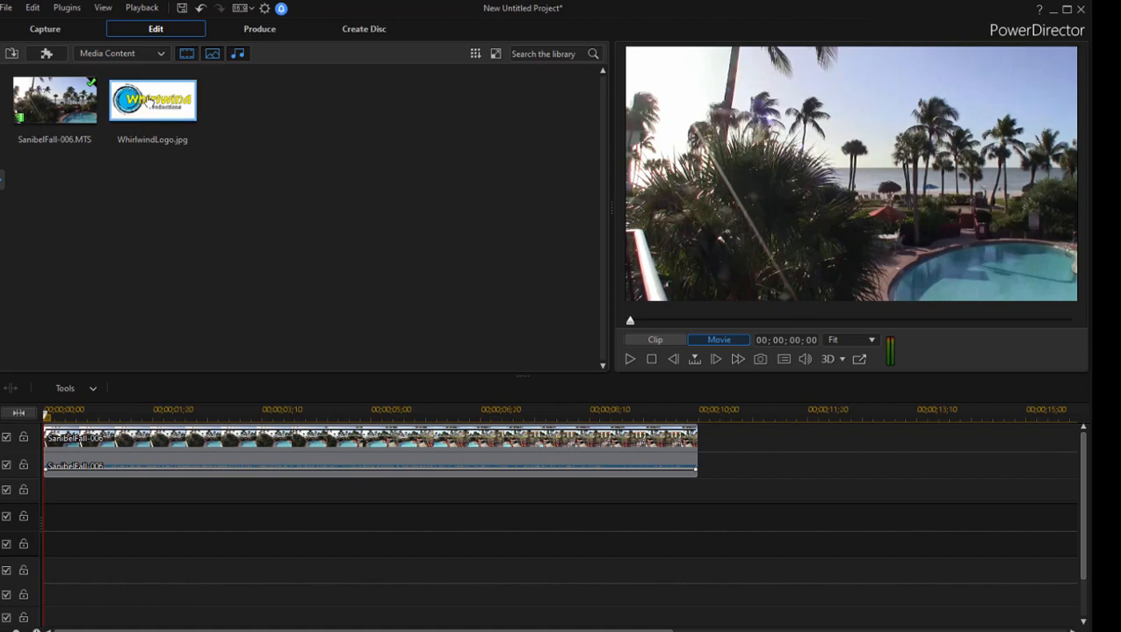
{"action": "left_click_drag", "start_coordinate": [153, 99], "coordinate": [264, 517]}
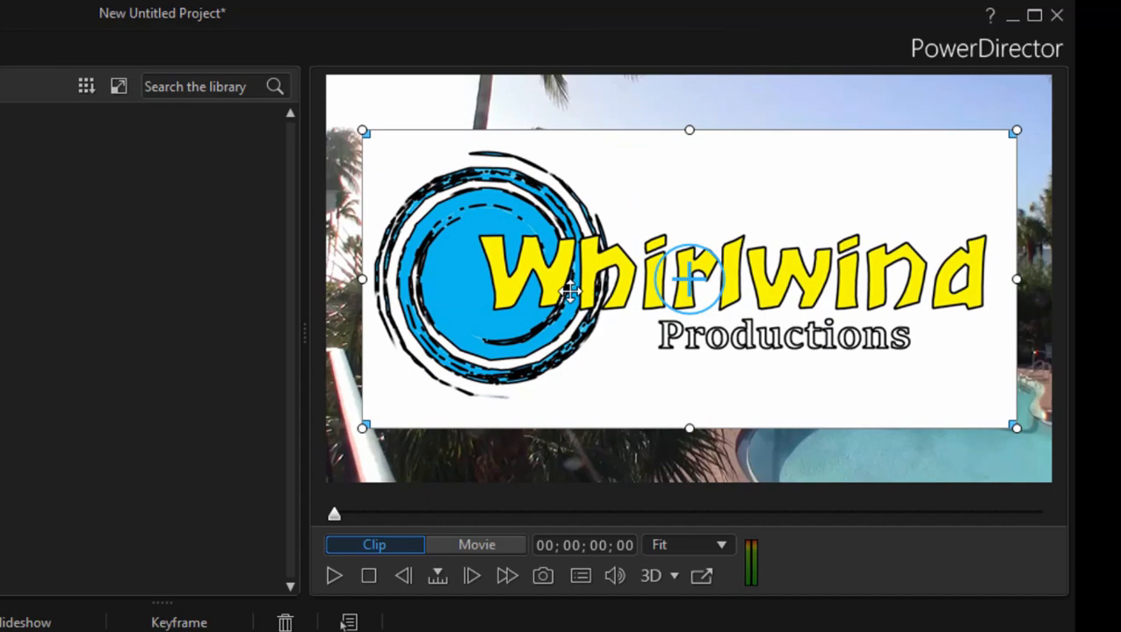
{"action": "mouse_move", "coordinate": [253, 131]}
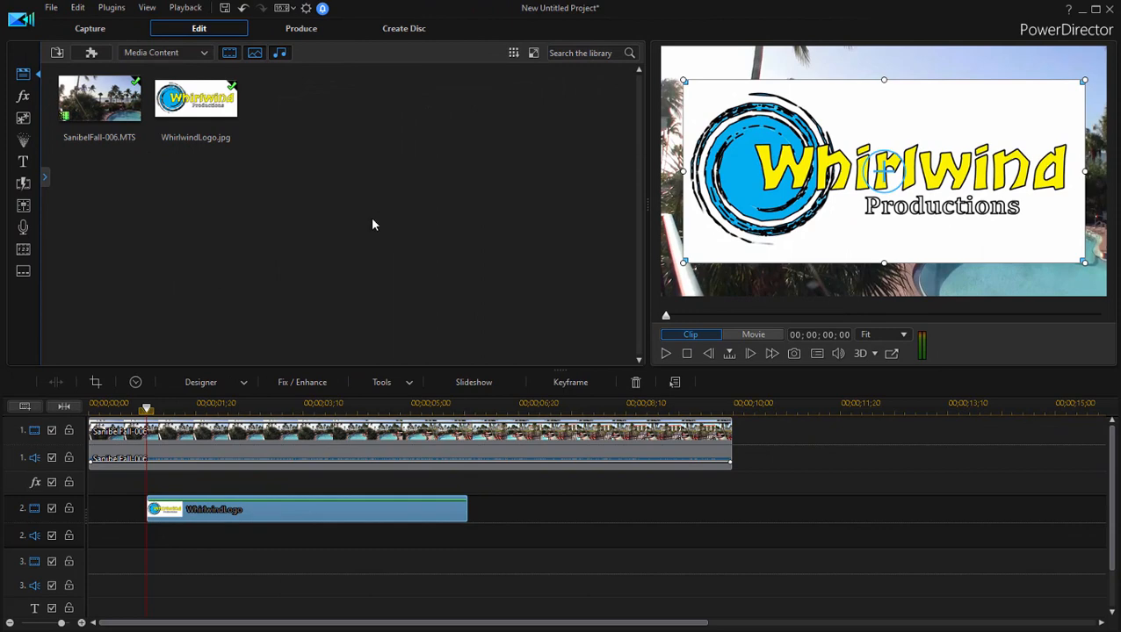
{"action": "mouse_move", "coordinate": [256, 516]}
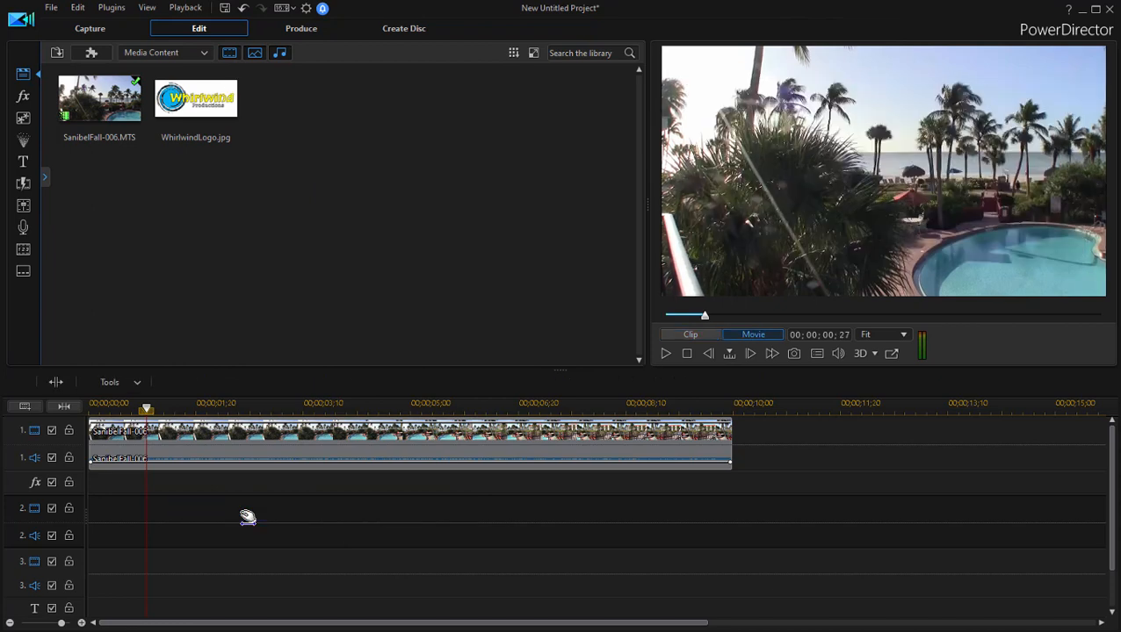
{"action": "mouse_move", "coordinate": [398, 305]}
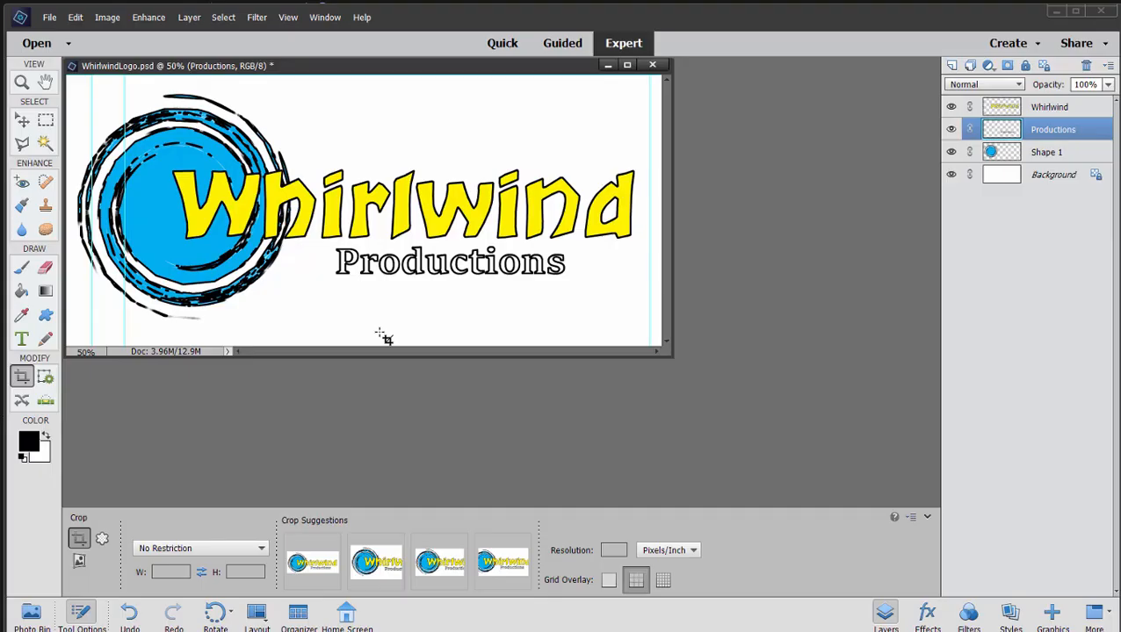
{"action": "mouse_move", "coordinate": [232, 397]}
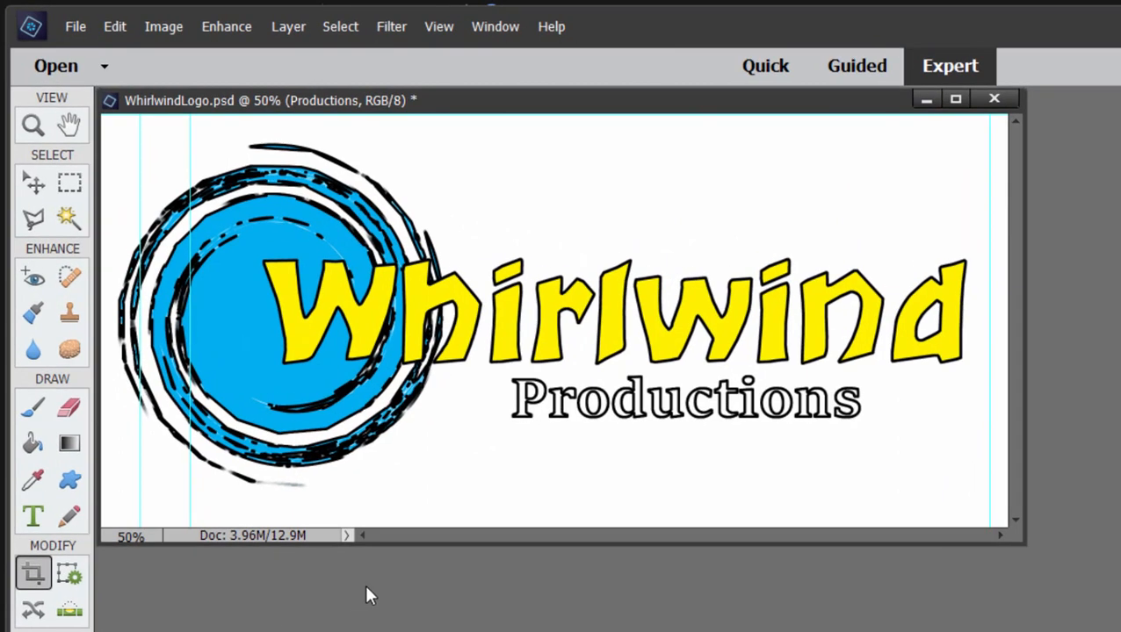
{"action": "mouse_move", "coordinate": [737, 545]}
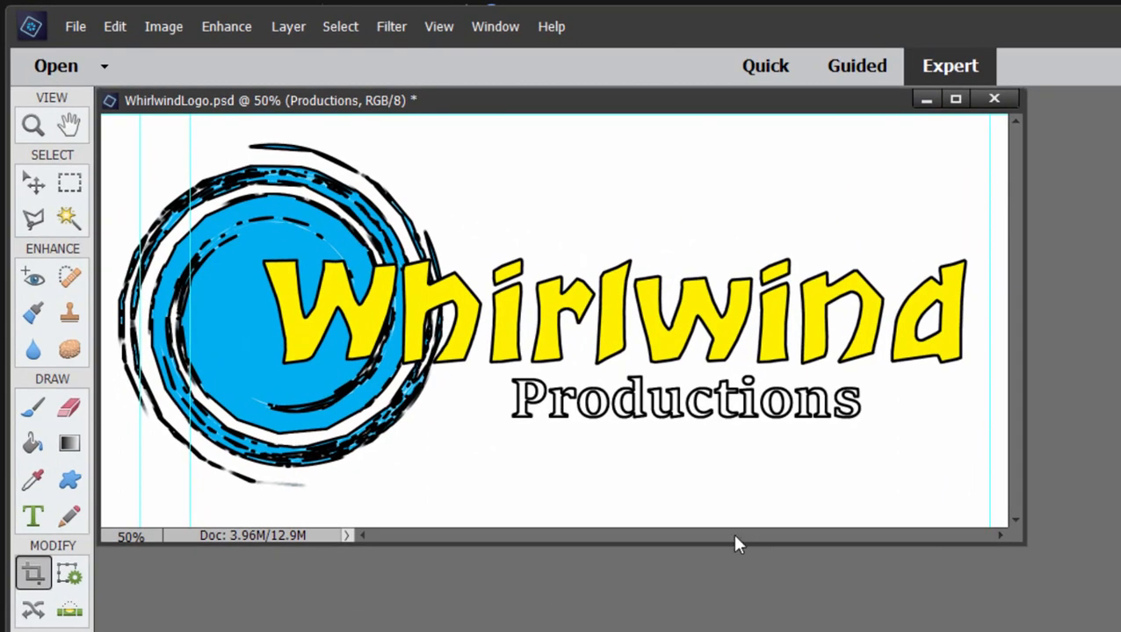
{"action": "mouse_move", "coordinate": [718, 537]}
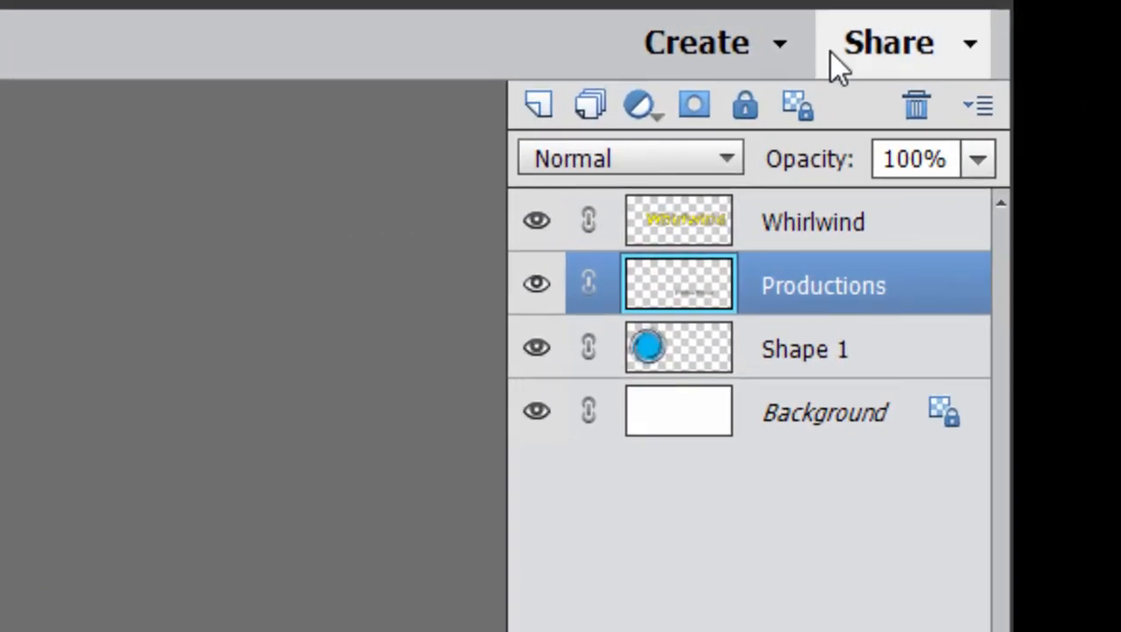
{"action": "mouse_move", "coordinate": [840, 337]}
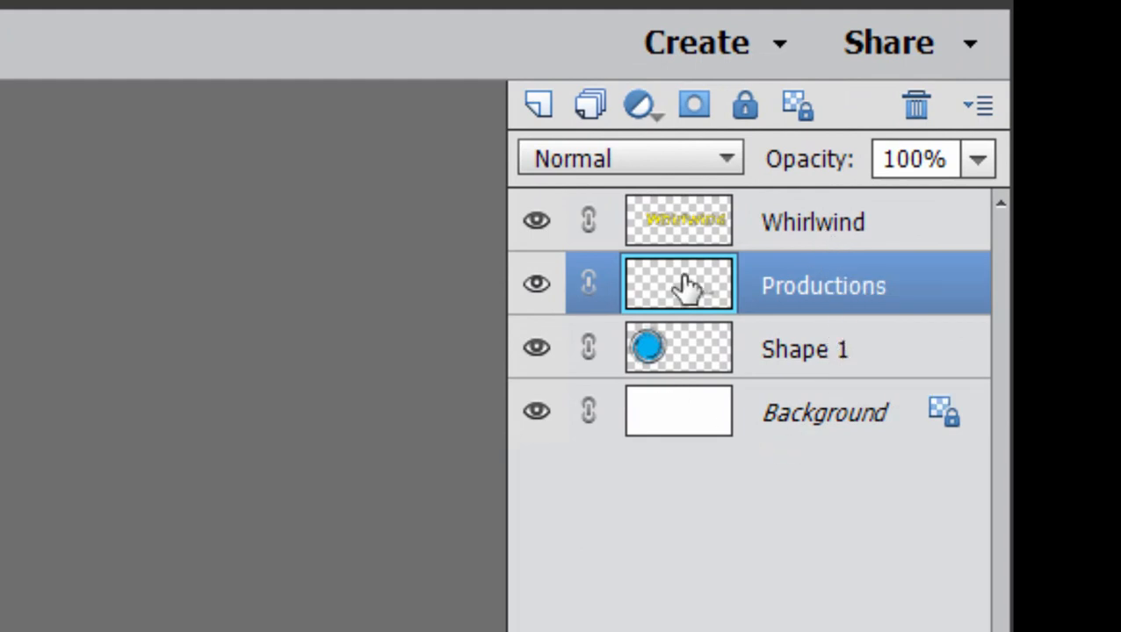
{"action": "mouse_move", "coordinate": [718, 439]}
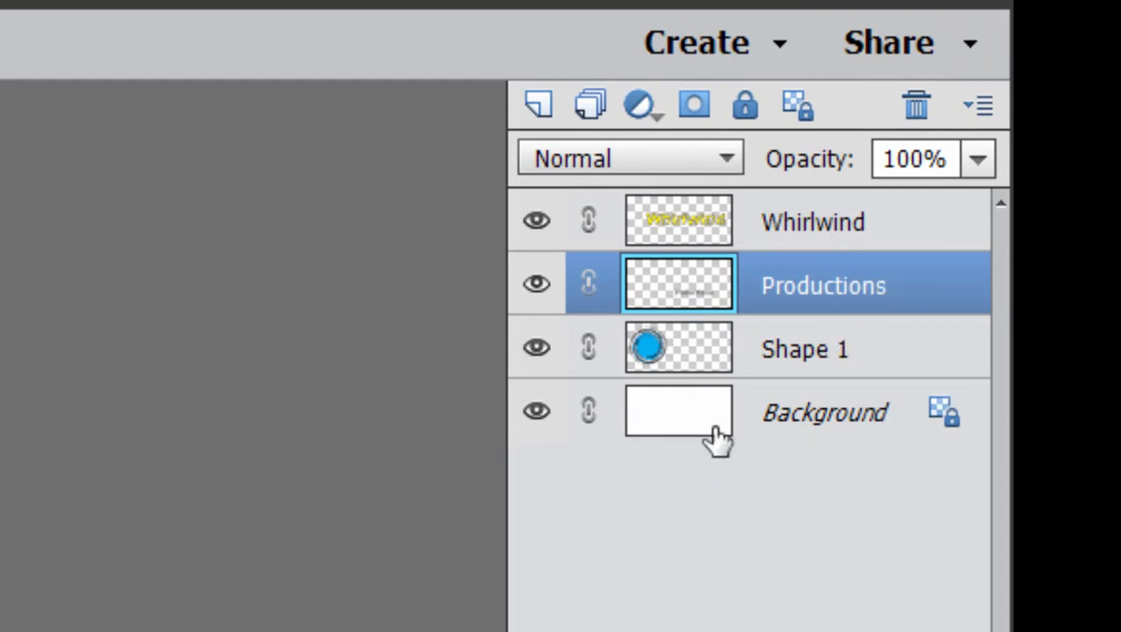
Step: Select the white Background layer of WhirlwindLogo.psd for deletion
{"action": "left_click", "coordinate": [822, 413]}
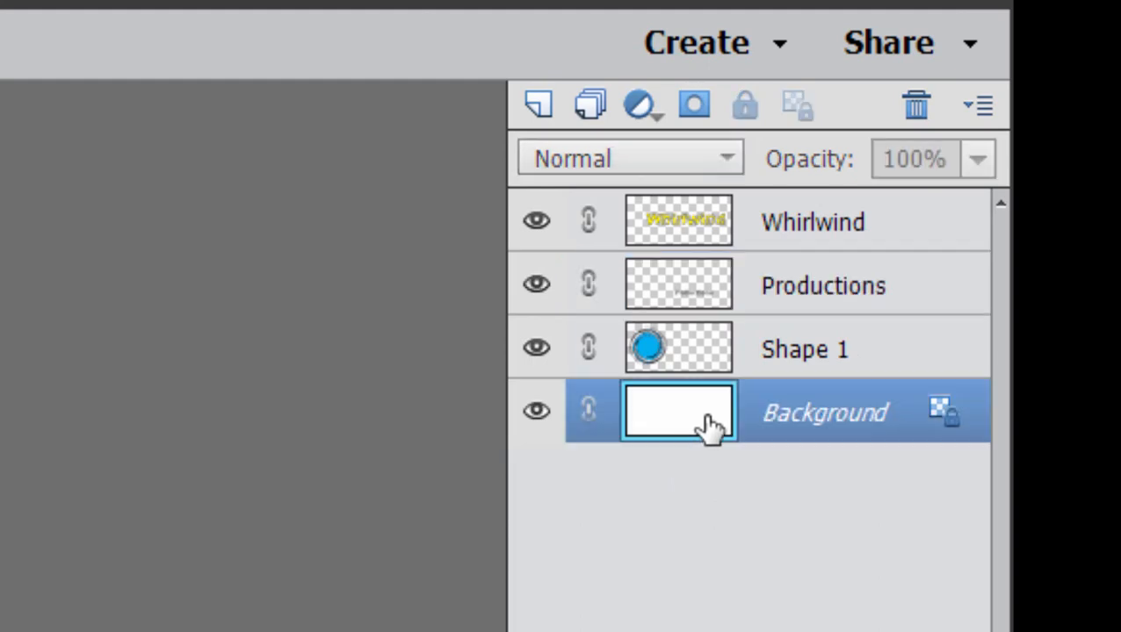
{"action": "mouse_move", "coordinate": [877, 306]}
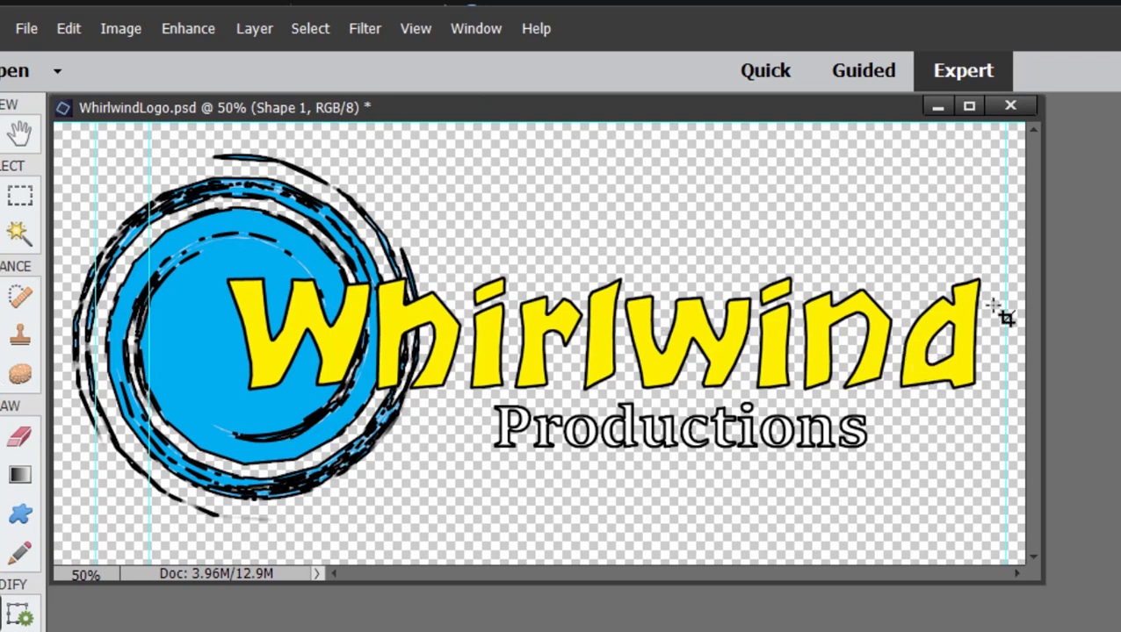
{"action": "mouse_move", "coordinate": [975, 302]}
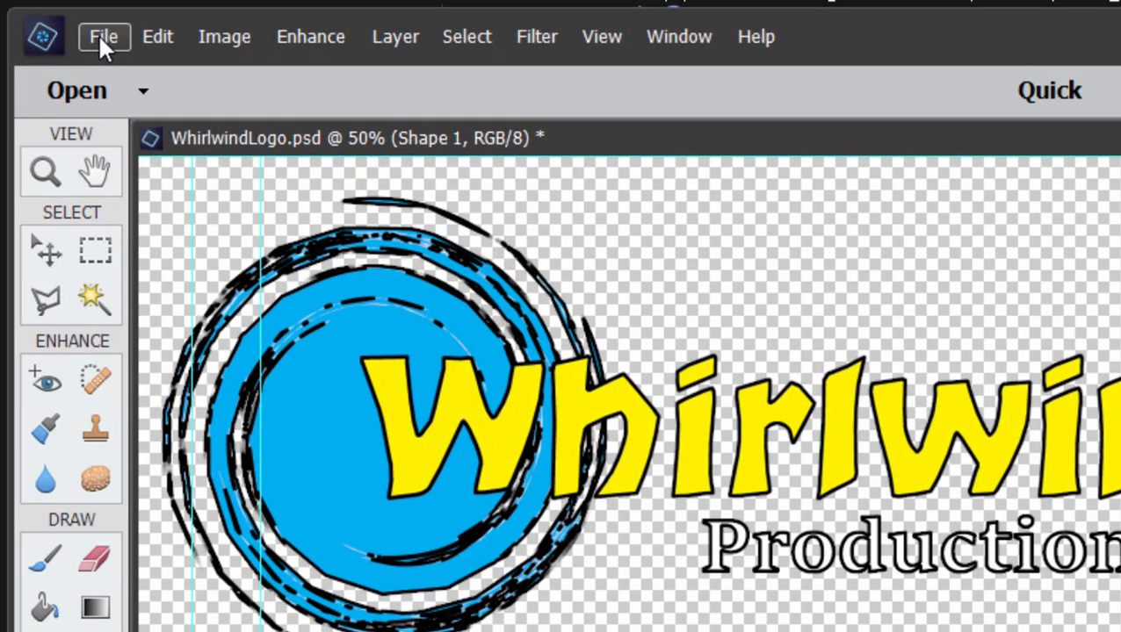
Step: Export the logo via Save for Web as transparent PNG-24 WhirlwindLogo.png in Graphics
{"action": "left_click", "coordinate": [103, 36]}
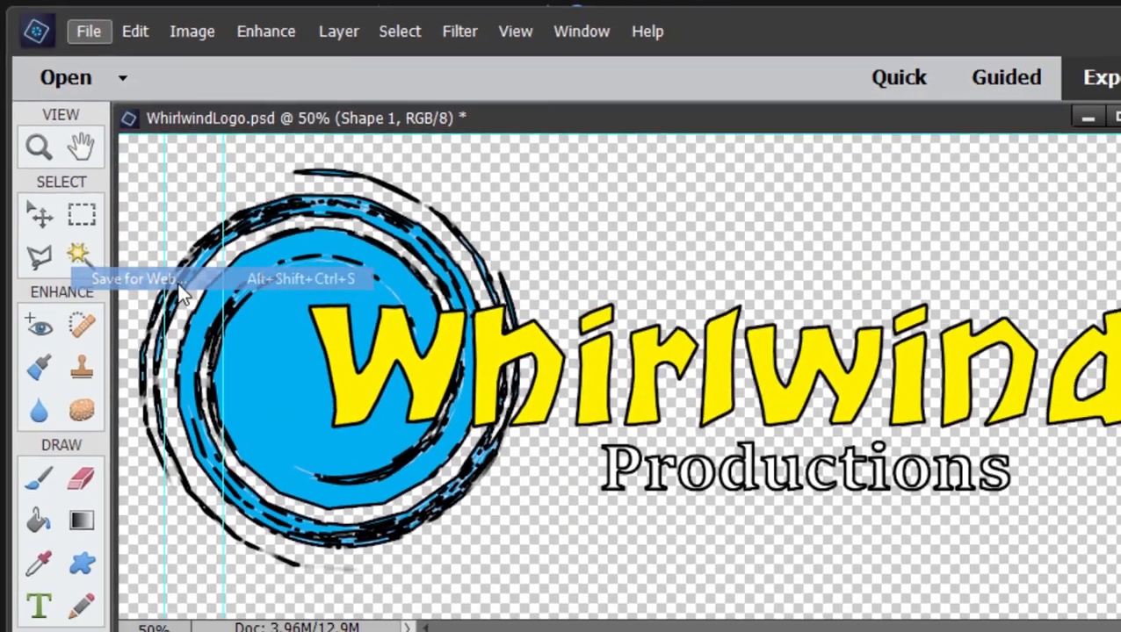
{"action": "left_click", "coordinate": [137, 277]}
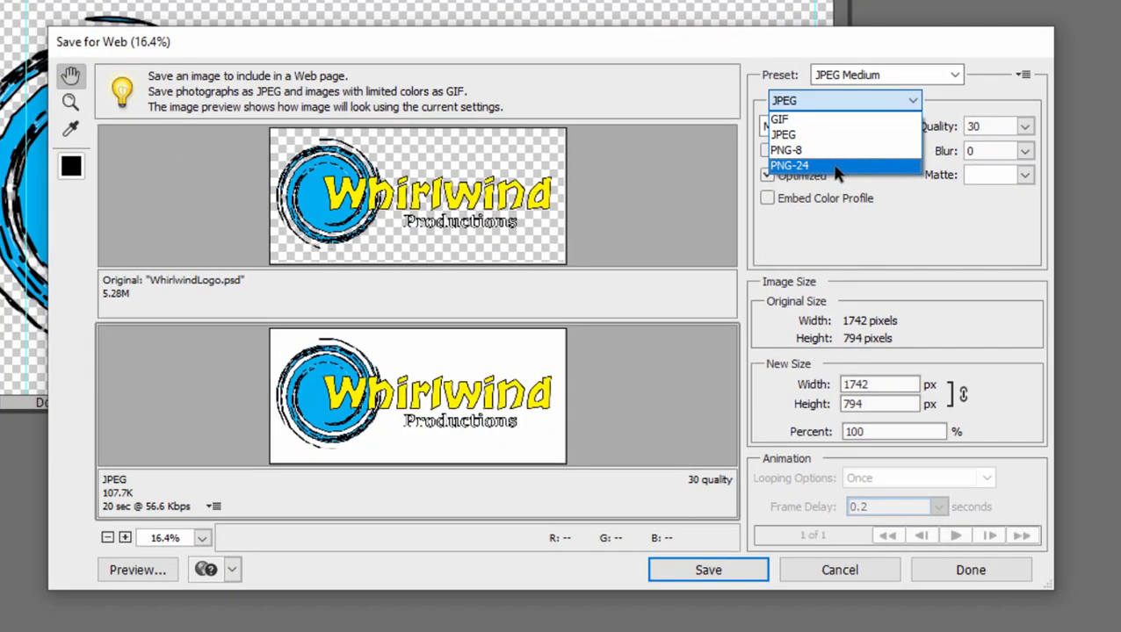
{"action": "left_click", "coordinate": [790, 165]}
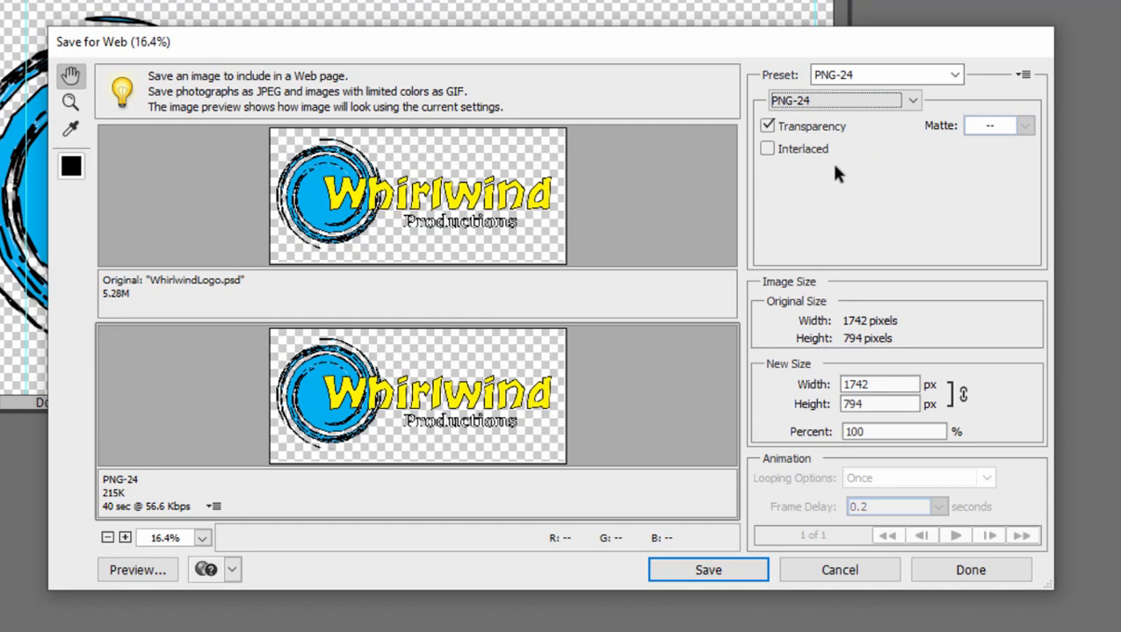
{"action": "mouse_move", "coordinate": [277, 433]}
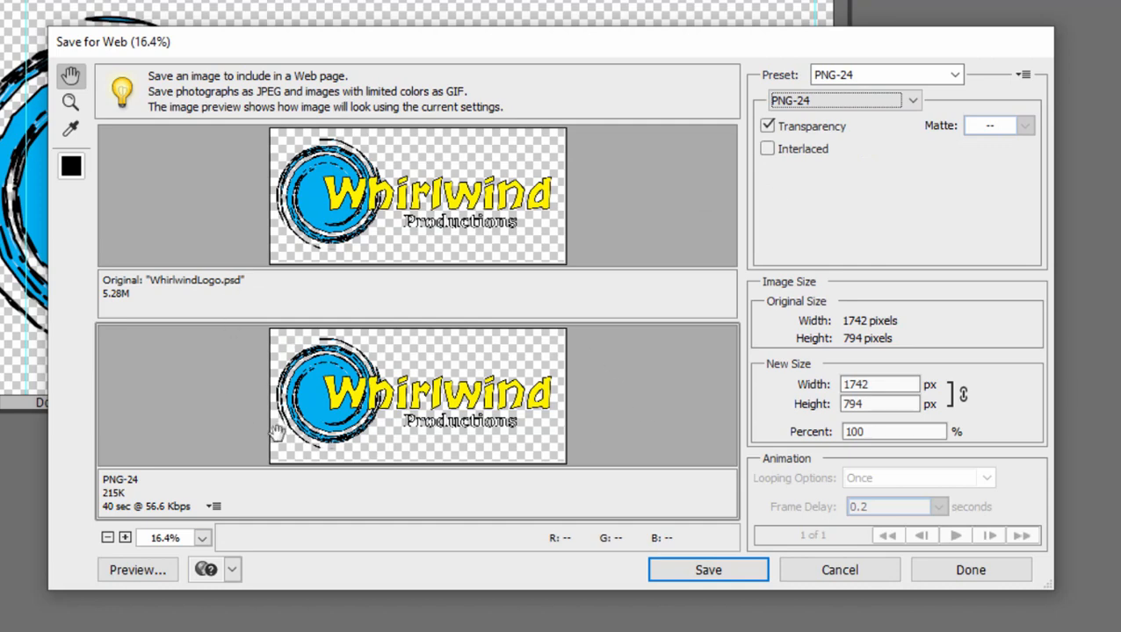
{"action": "mouse_move", "coordinate": [516, 353]}
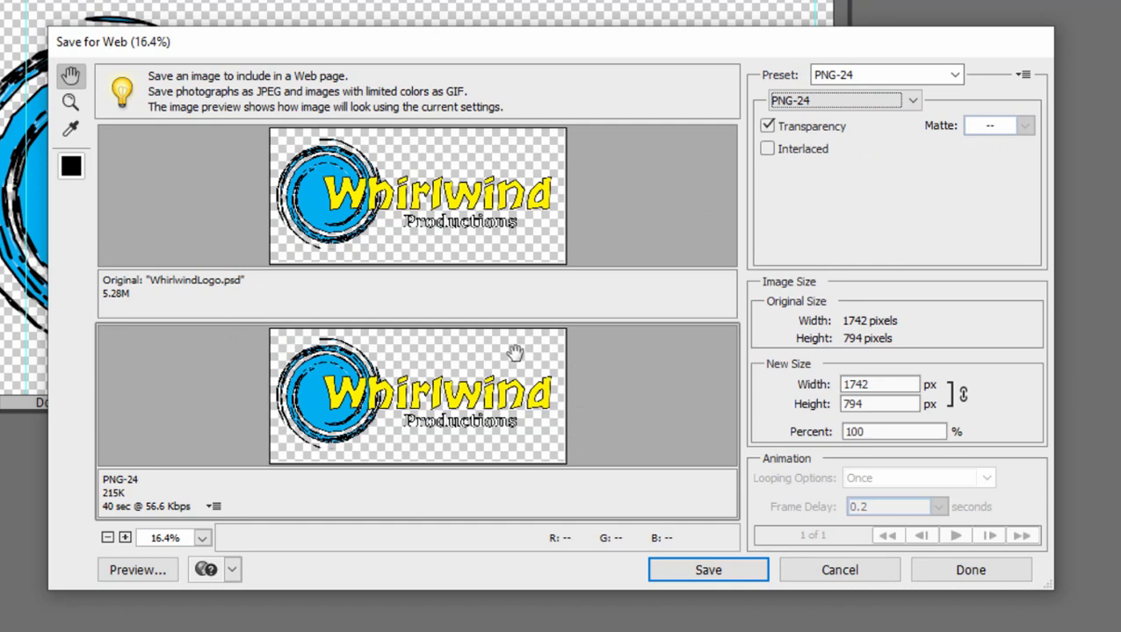
{"action": "mouse_move", "coordinate": [506, 348]}
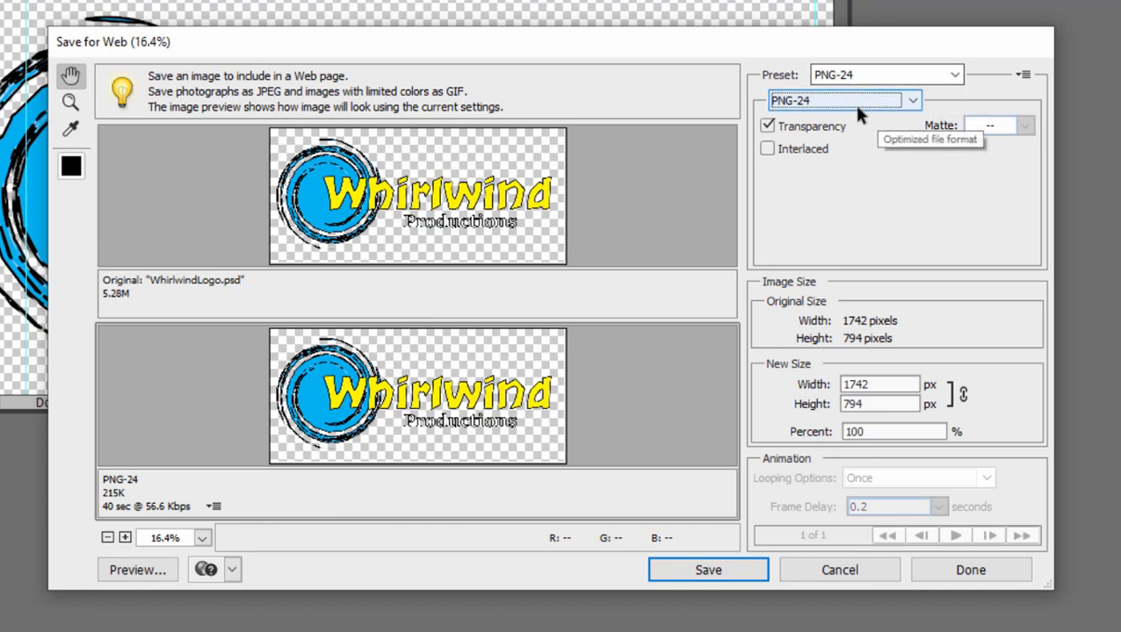
{"action": "mouse_move", "coordinate": [776, 140]}
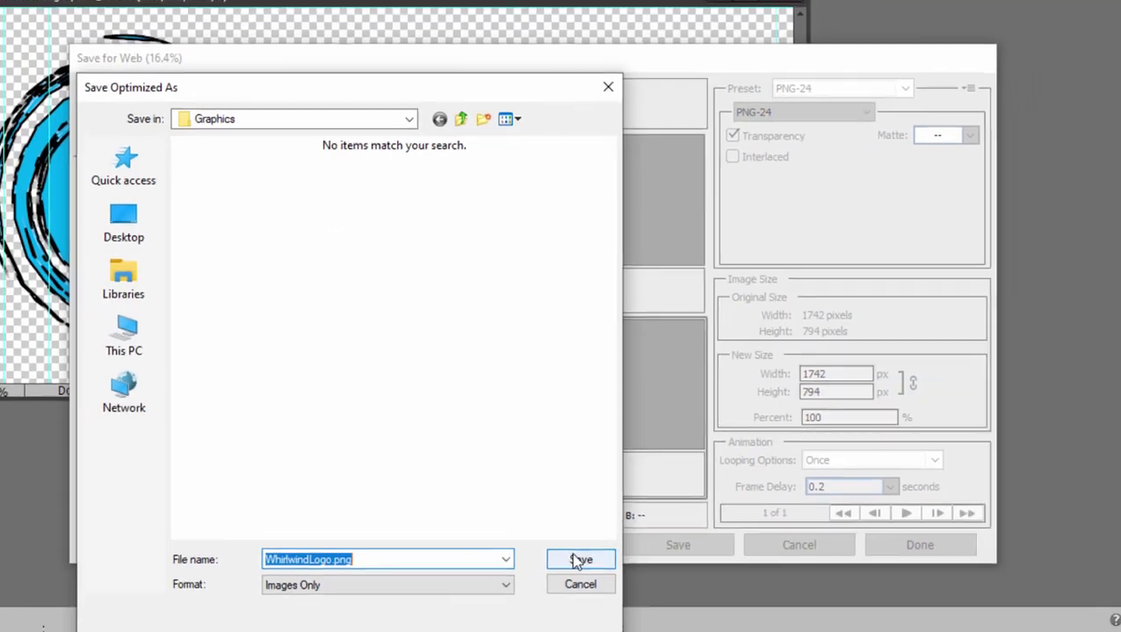
{"action": "left_click", "coordinate": [580, 559]}
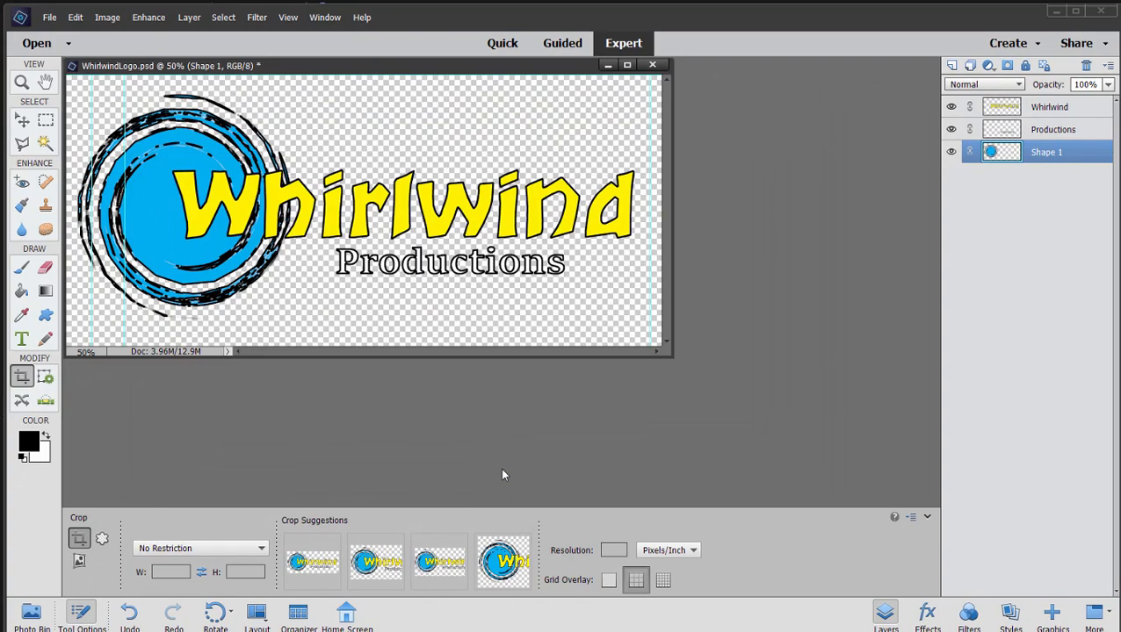
{"action": "mouse_move", "coordinate": [502, 474]}
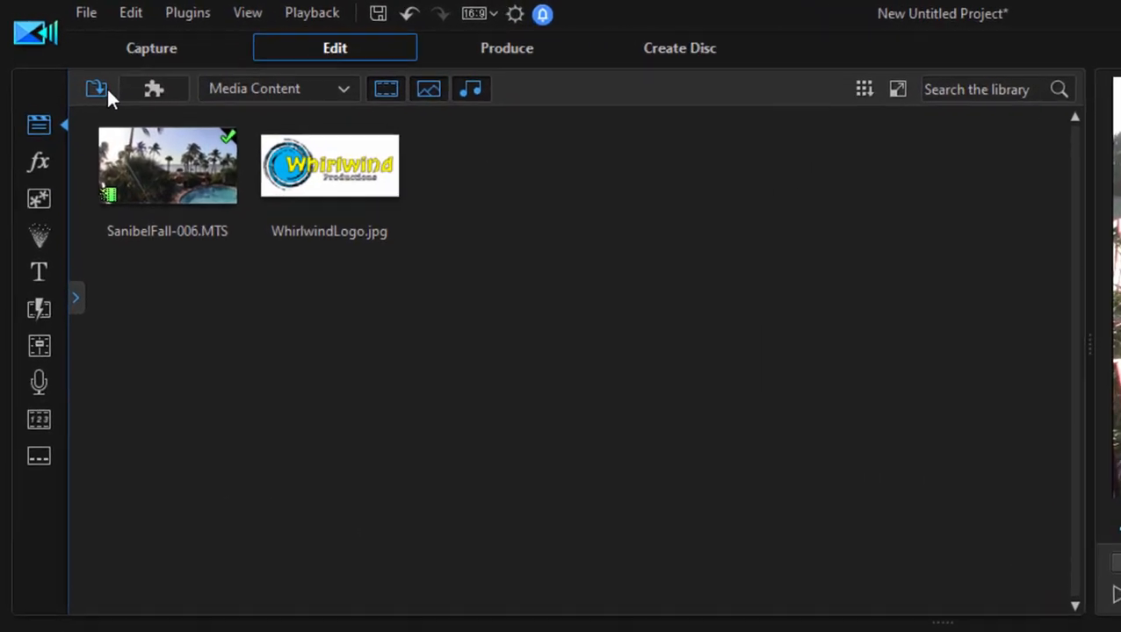
Step: Import WhirlwindLogo.png and place it on the track above the pool video
{"action": "left_click", "coordinate": [96, 87]}
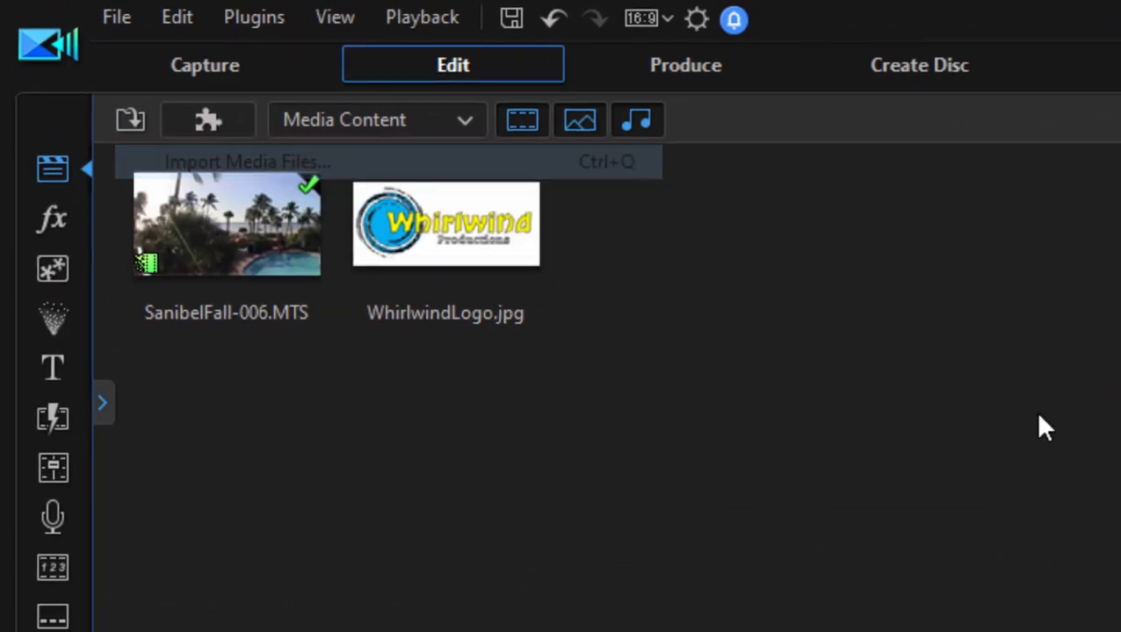
{"action": "left_click", "coordinate": [246, 161]}
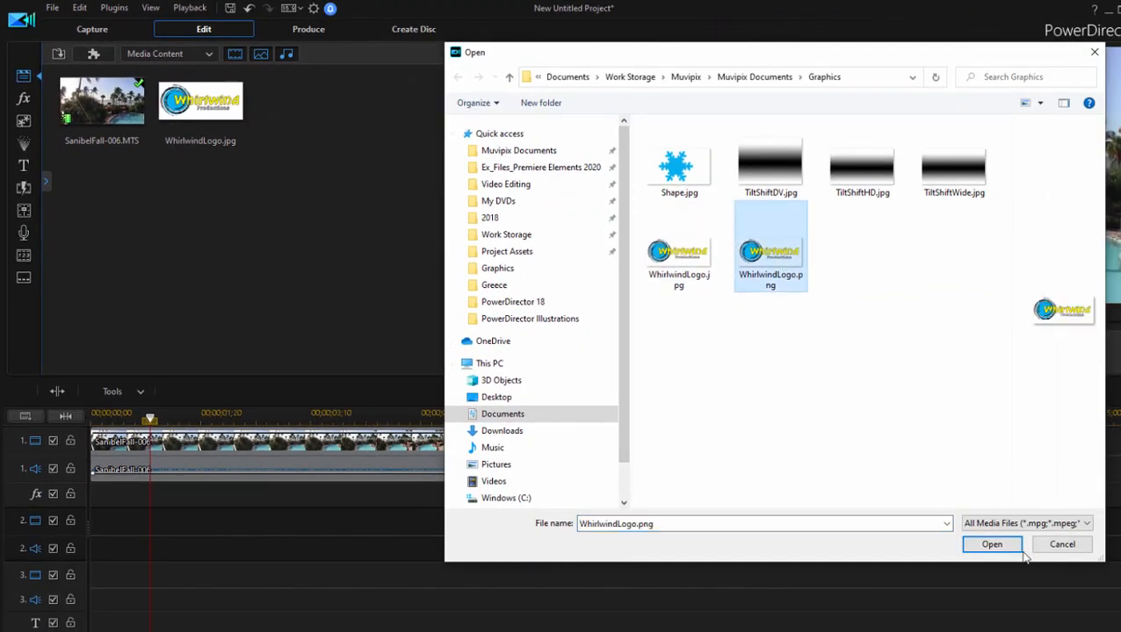
{"action": "left_click", "coordinate": [991, 544]}
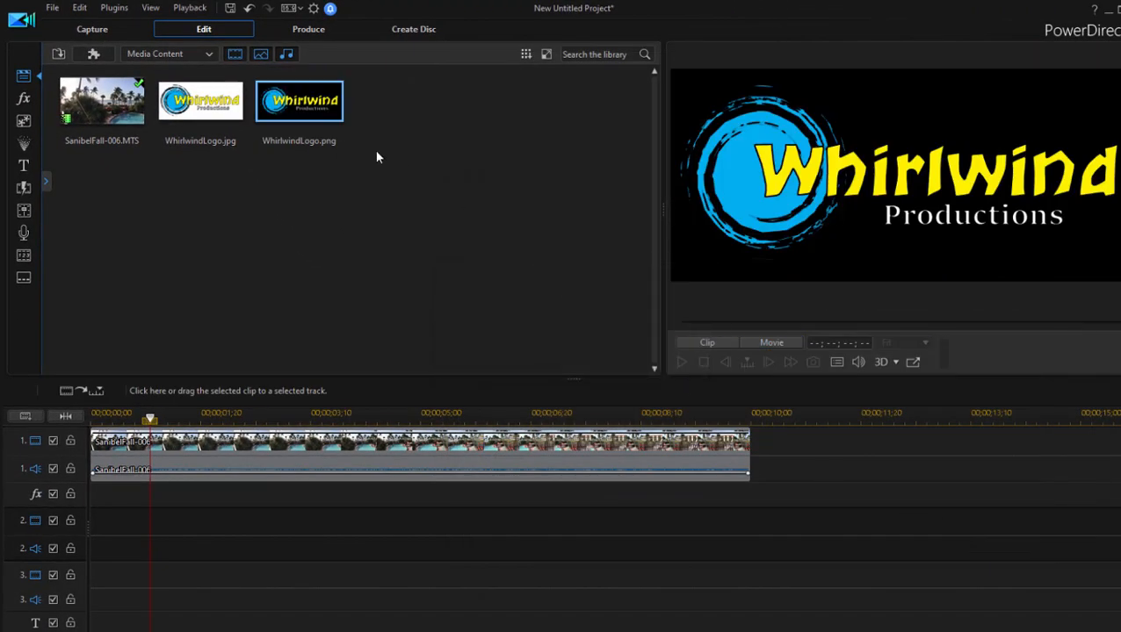
{"action": "left_click_drag", "start_coordinate": [299, 100], "coordinate": [325, 518]}
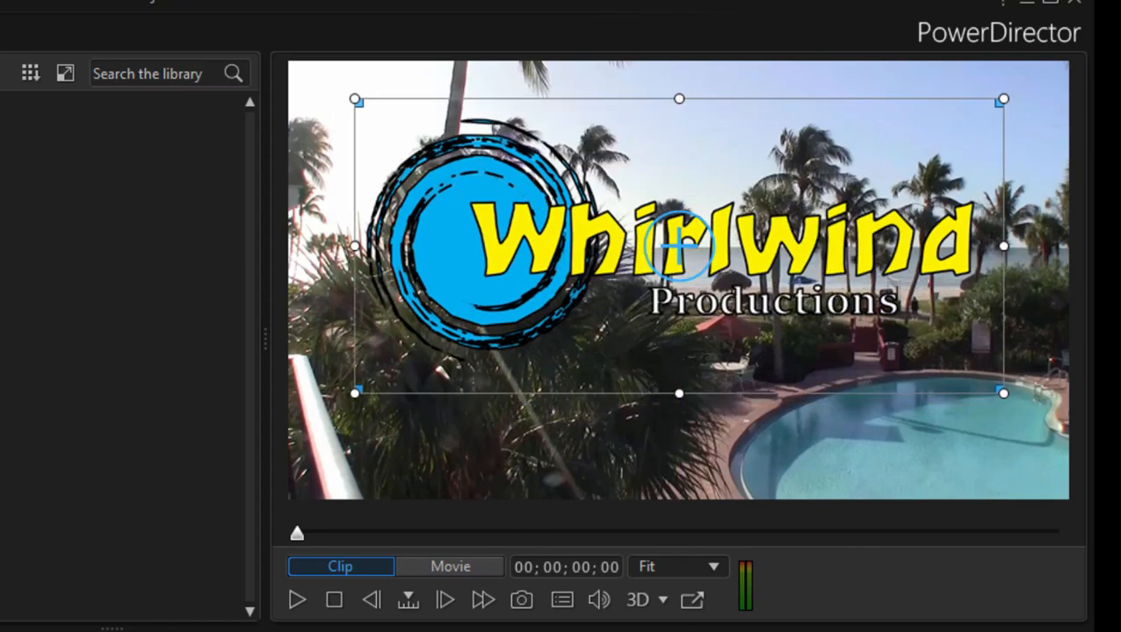
Step: Preview the overlaid logo playing without a white box, then stop playback
{"action": "left_click", "coordinate": [450, 565]}
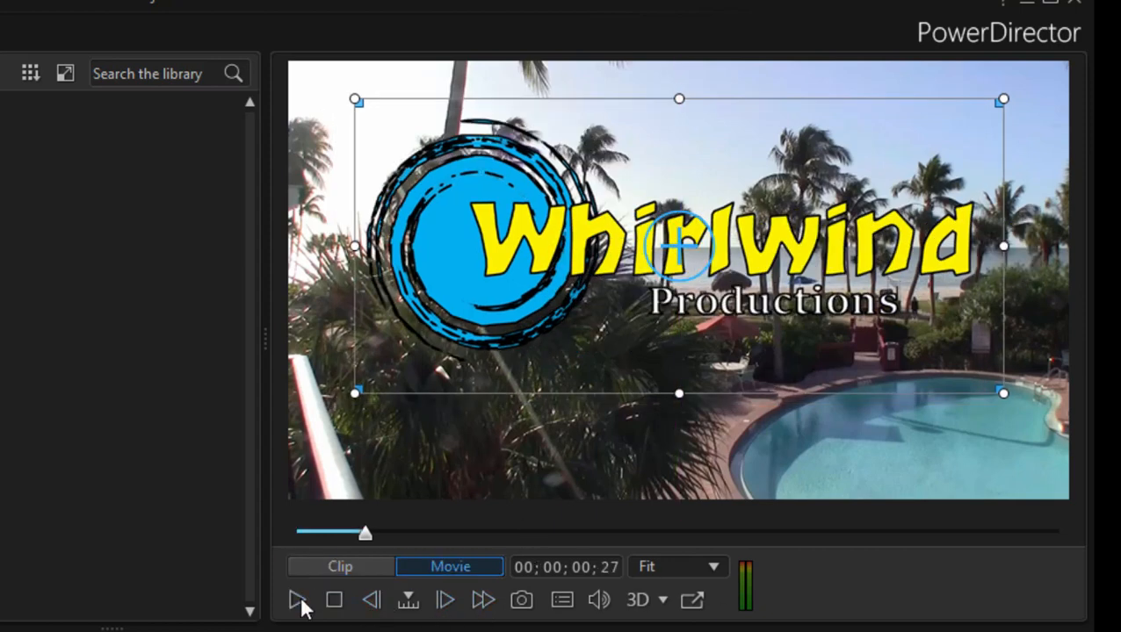
{"action": "left_click", "coordinate": [297, 601]}
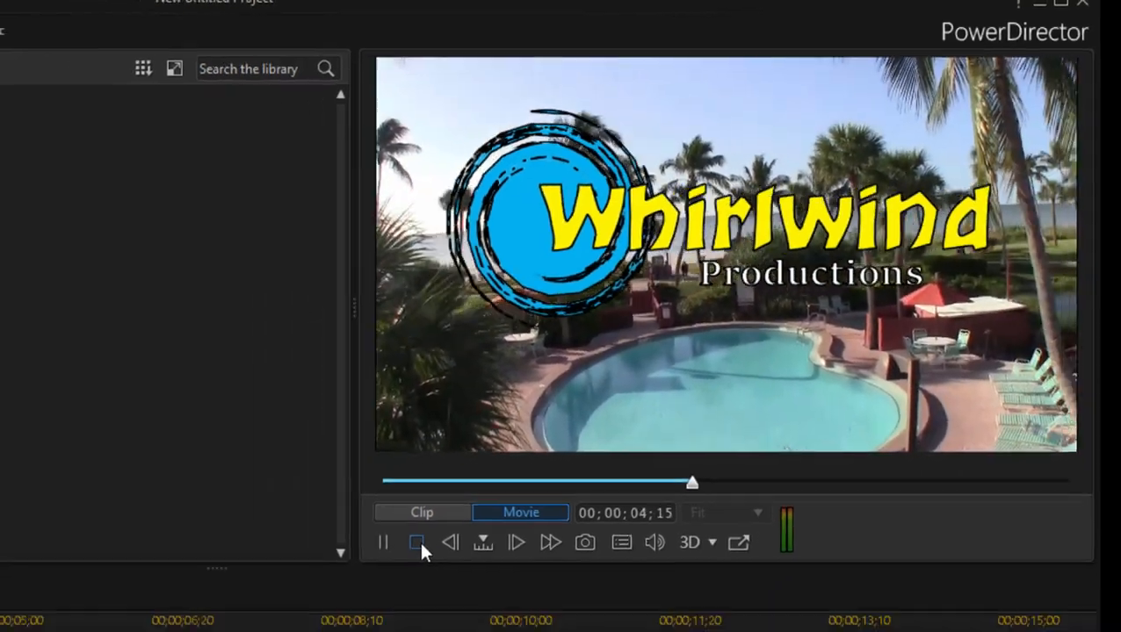
{"action": "left_click", "coordinate": [416, 541]}
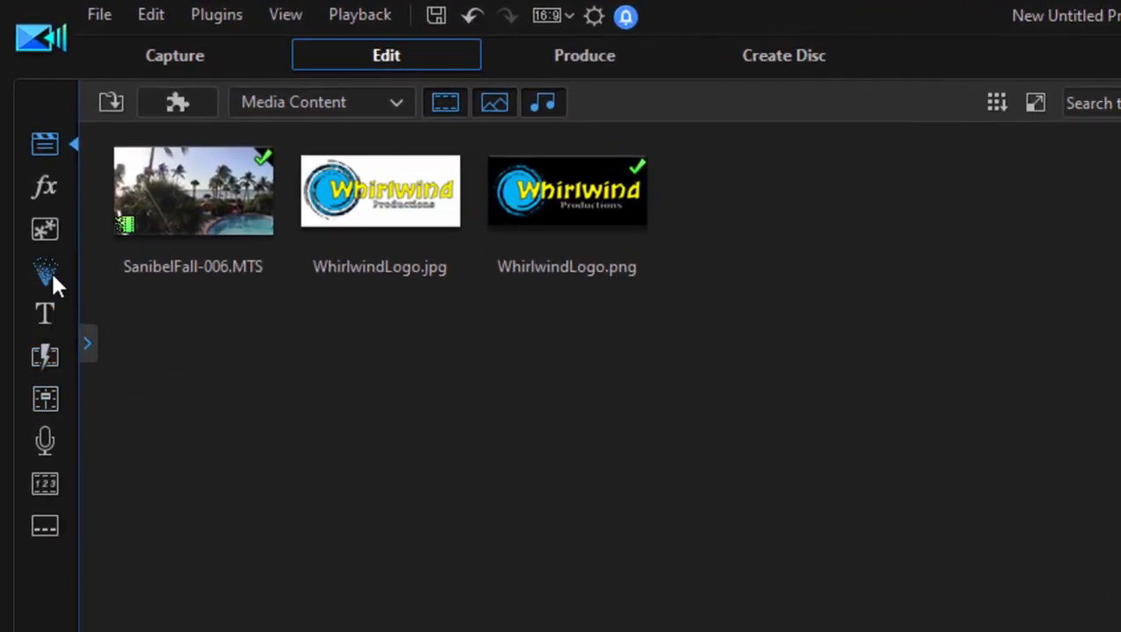
Step: Create a particle object using Snowflake.png and raise its emitter toward the top
{"action": "left_click", "coordinate": [46, 270]}
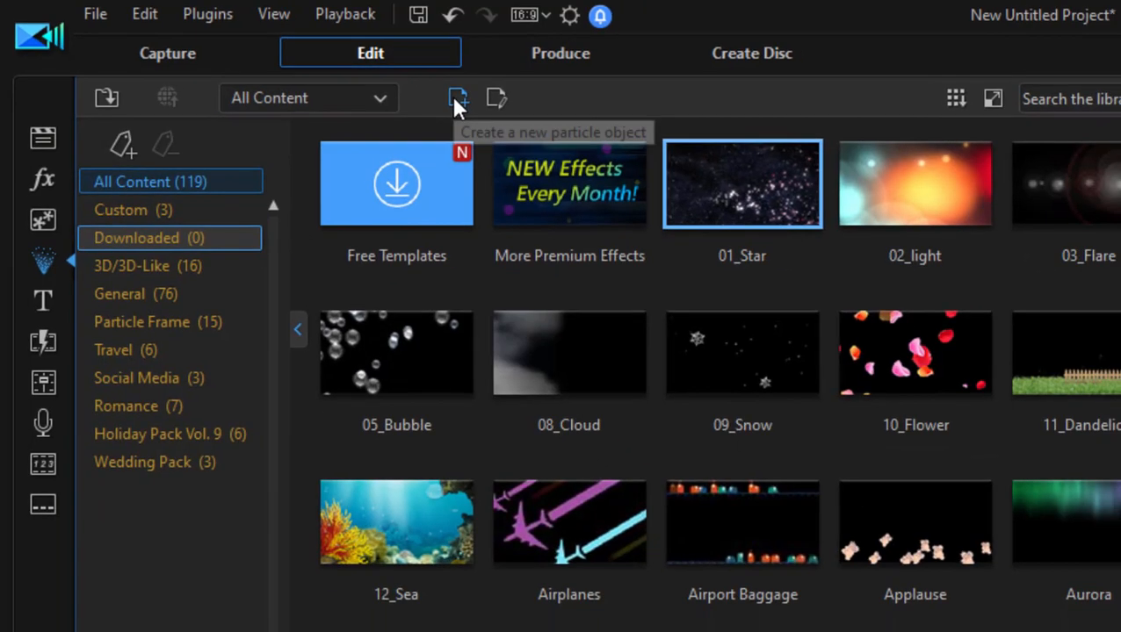
{"action": "left_click", "coordinate": [456, 99]}
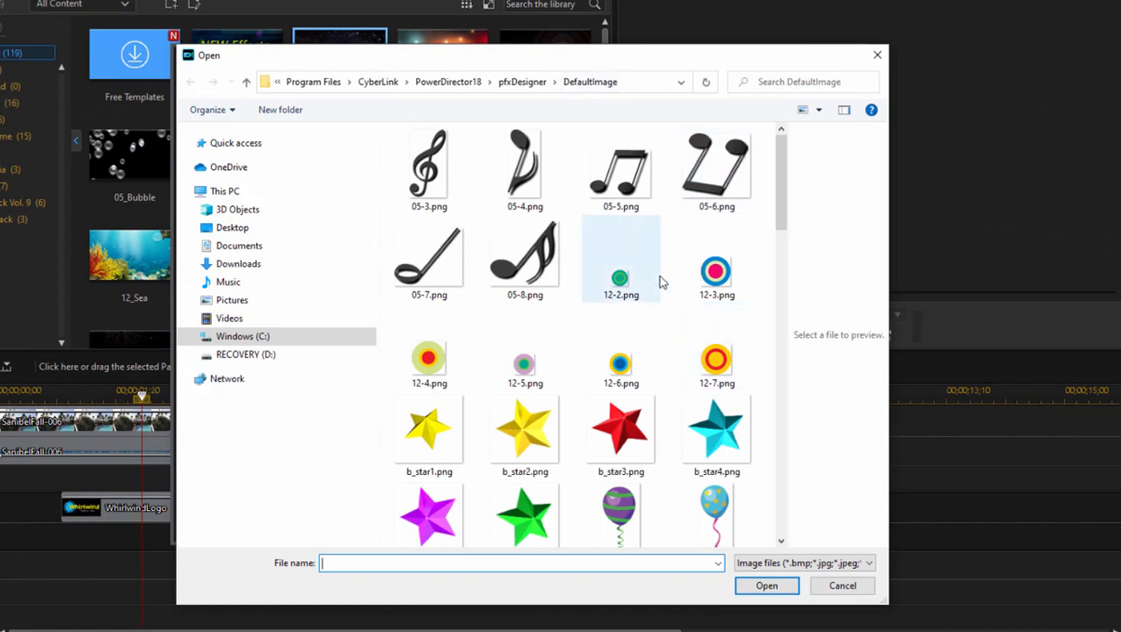
{"action": "mouse_move", "coordinate": [615, 253]}
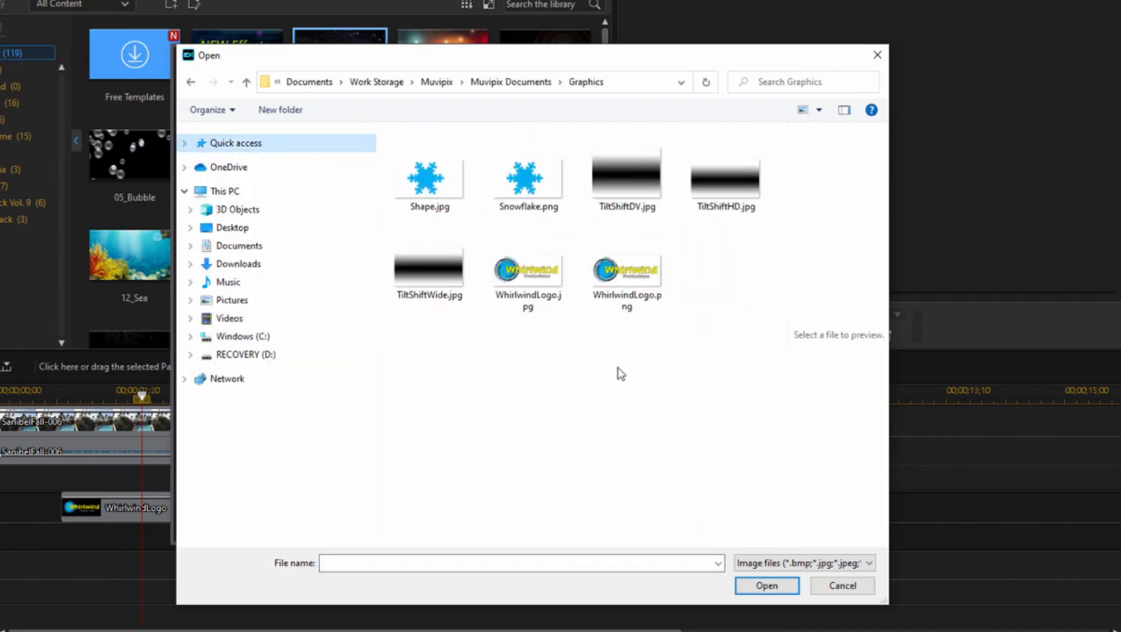
{"action": "left_click", "coordinate": [527, 179]}
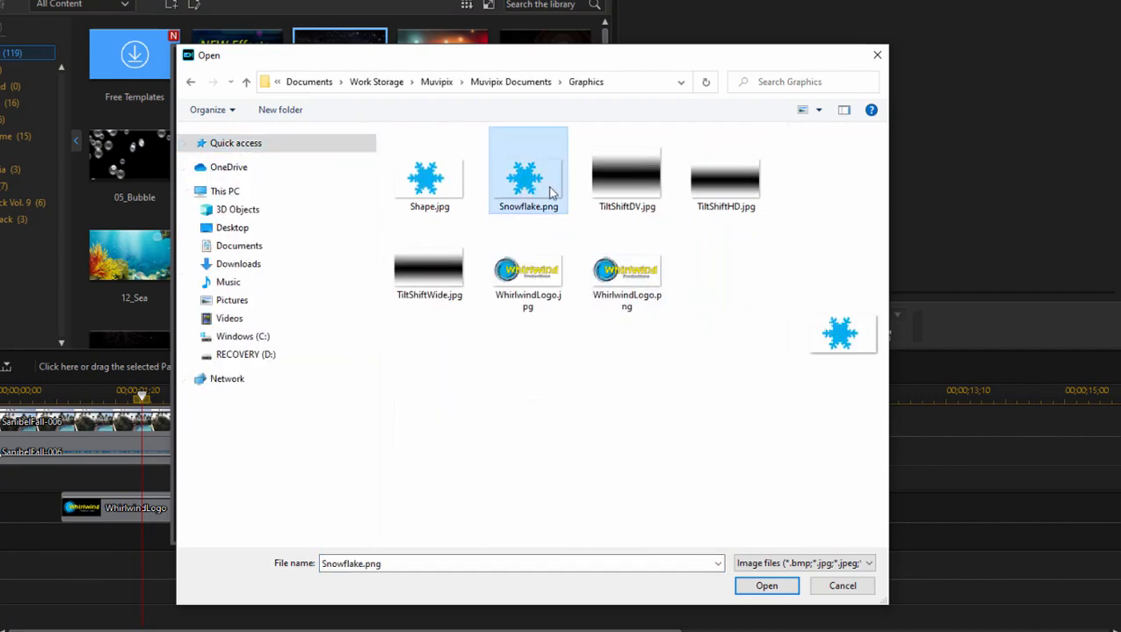
{"action": "left_click", "coordinate": [765, 587]}
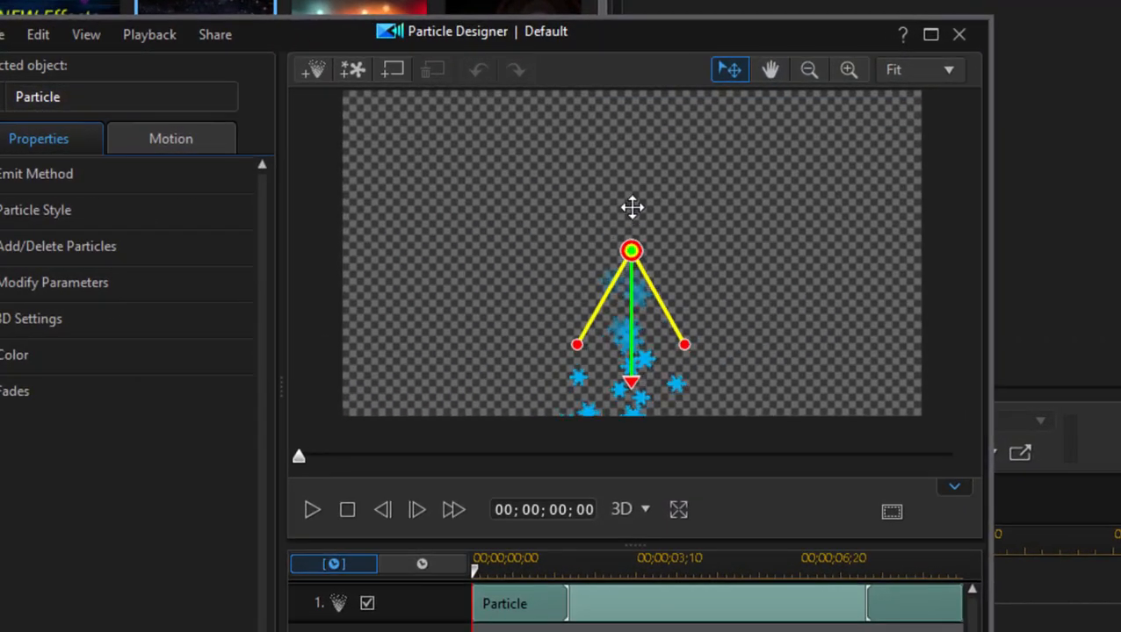
{"action": "left_click_drag", "start_coordinate": [632, 251], "coordinate": [580, 160]}
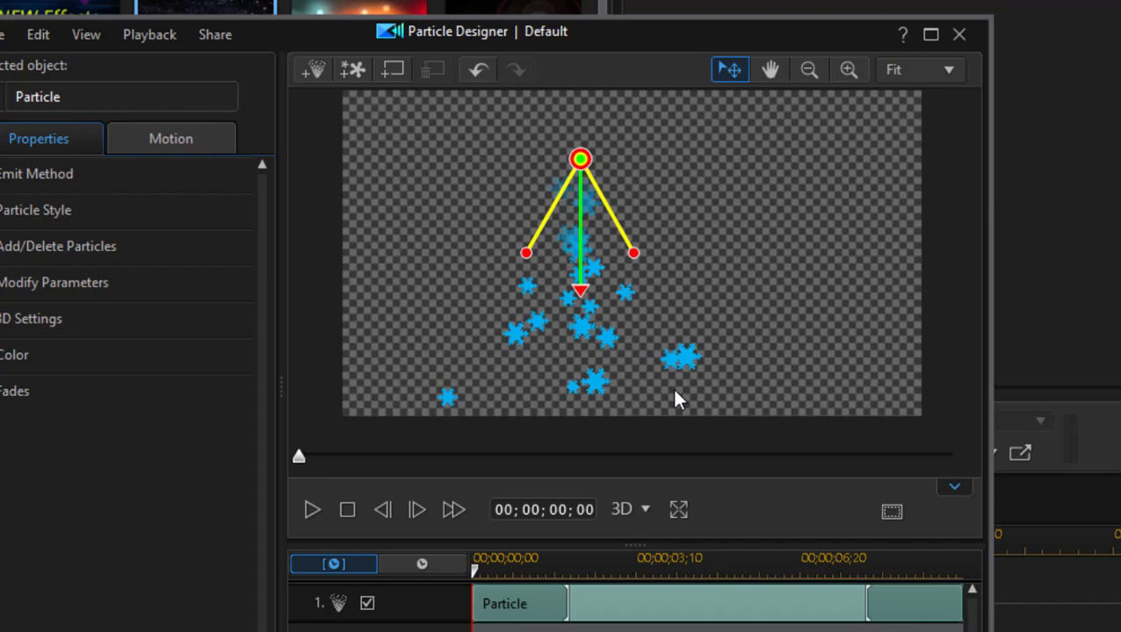
{"action": "mouse_move", "coordinate": [647, 386]}
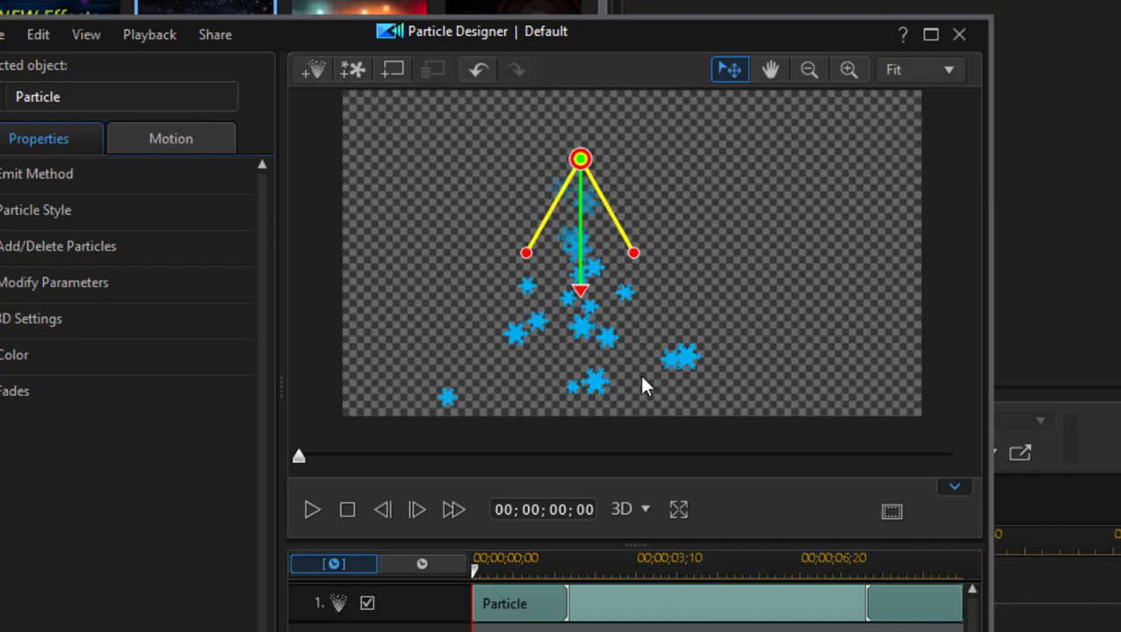